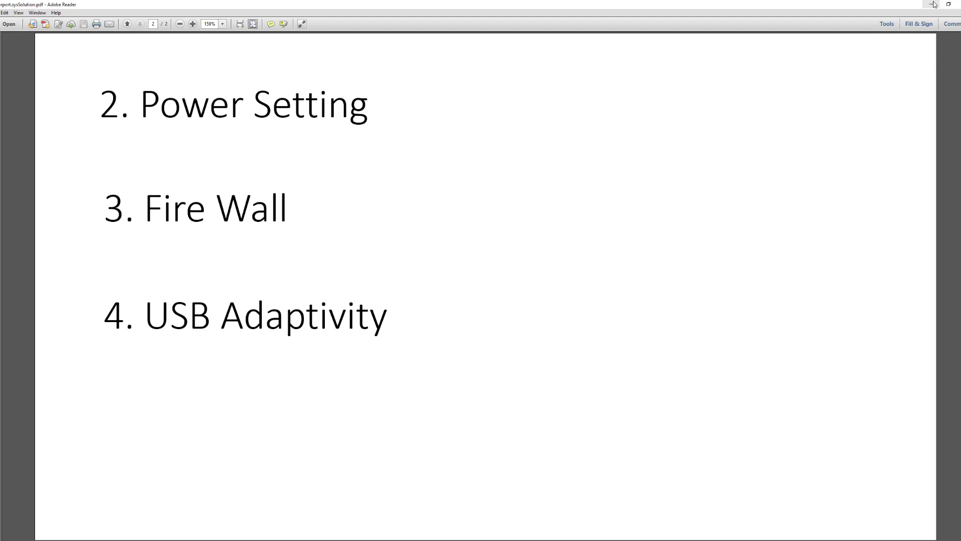
Step: Minimize Adobe Reader to reveal the running DPC Latency Checker graph
{"action": "left_click", "coordinate": [953, 5]}
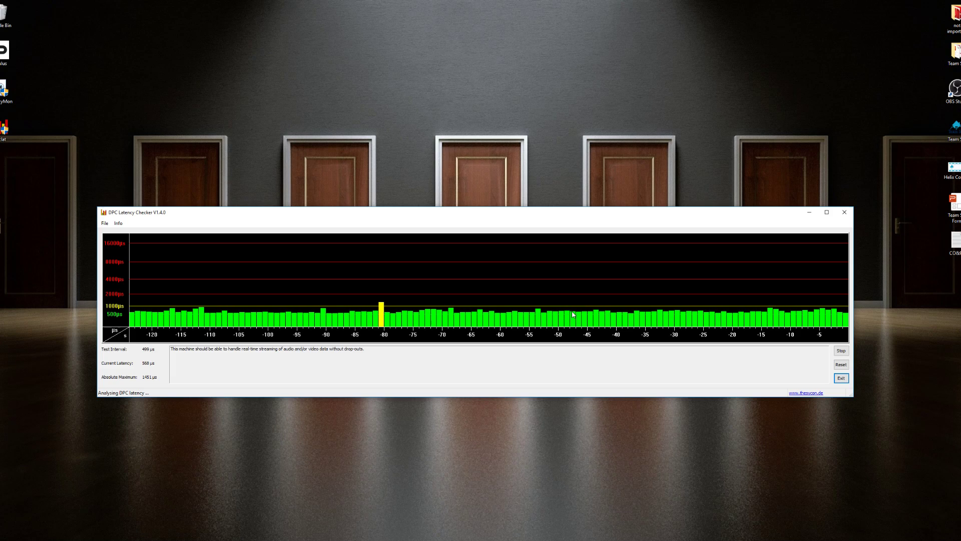
{"action": "mouse_move", "coordinate": [581, 244]}
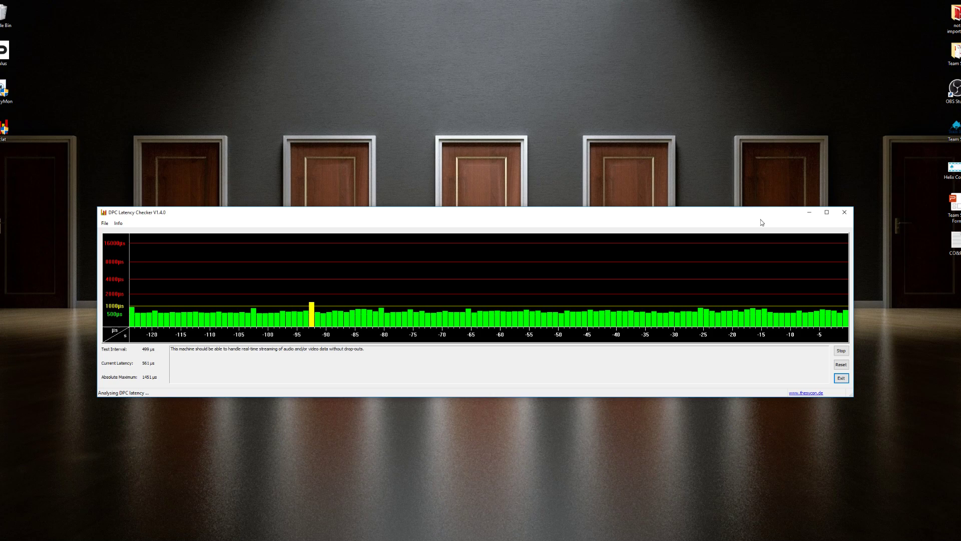
{"action": "mouse_move", "coordinate": [777, 257]}
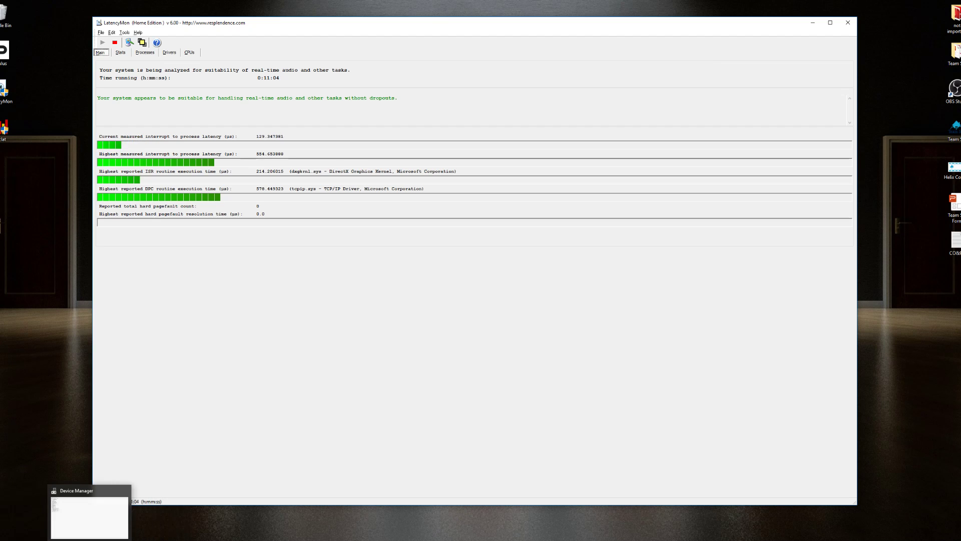
Step: Switch to Device Manager with Storage controllers expanded, showing the Intel SATA RAID controller
{"action": "left_click", "coordinate": [88, 517]}
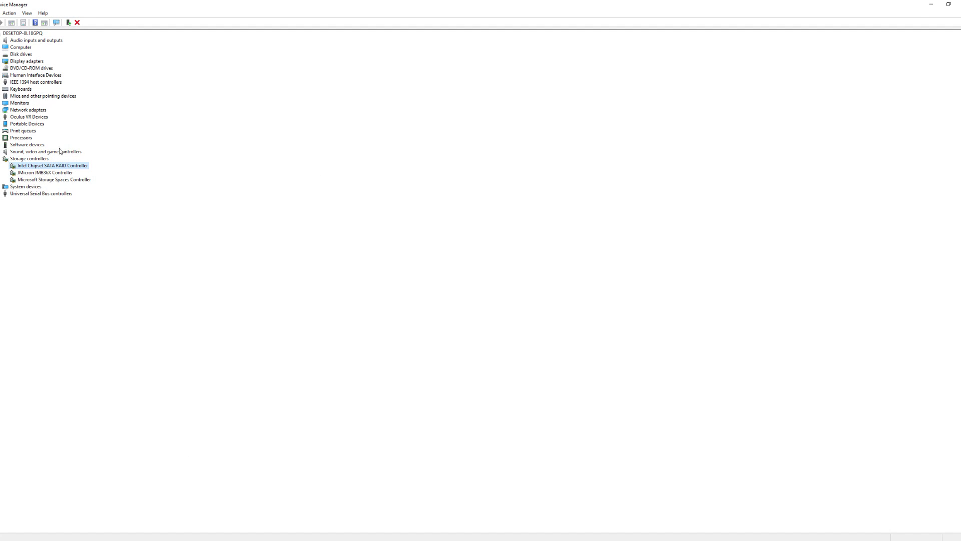
{"action": "mouse_move", "coordinate": [23, 160]}
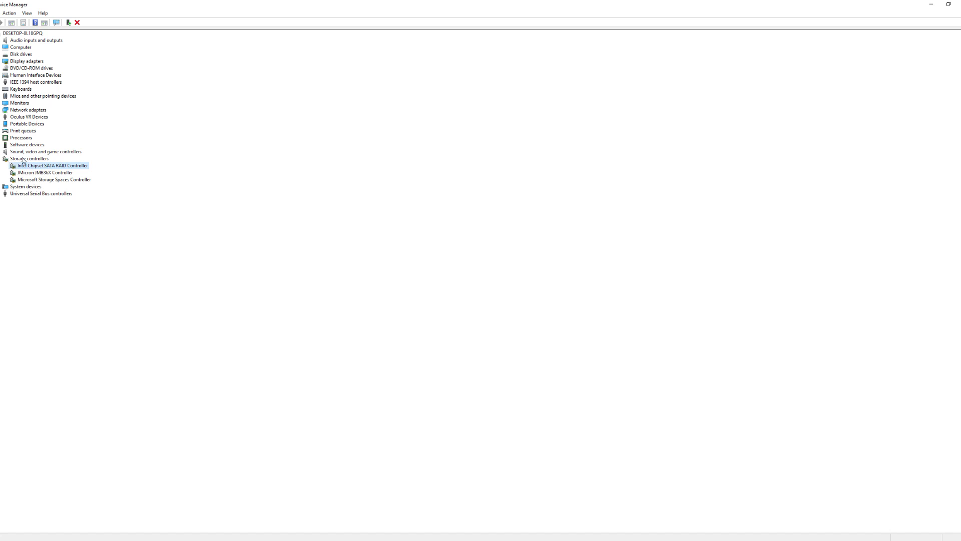
{"action": "mouse_move", "coordinate": [35, 171]}
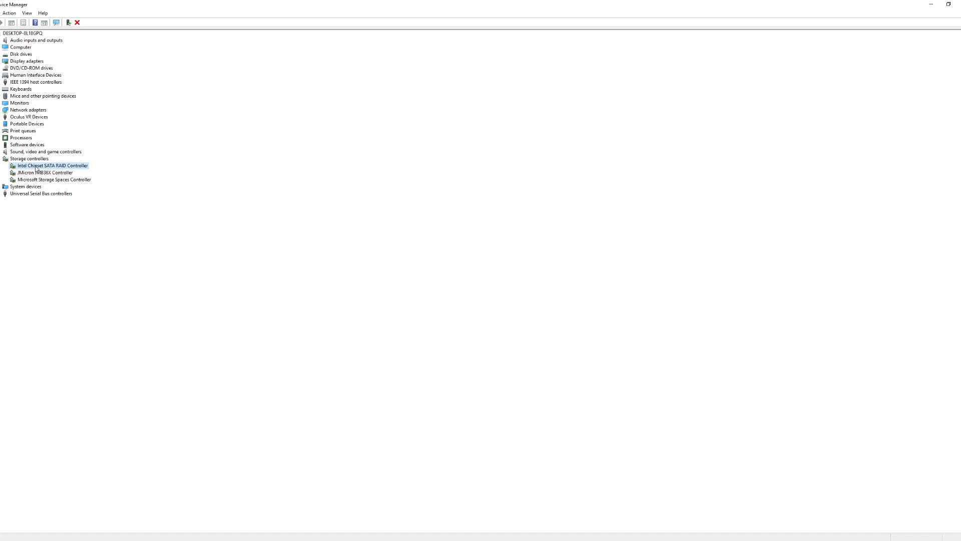
{"action": "mouse_move", "coordinate": [70, 170]}
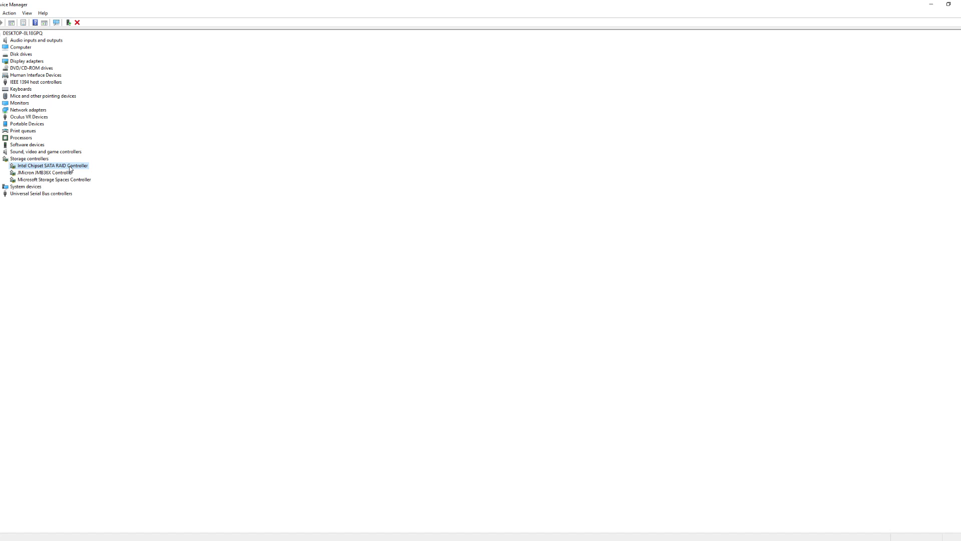
Step: Choose Update driver for the Intel Chipset SATA RAID Controller and pick a search option
{"action": "right_click", "coordinate": [52, 166]}
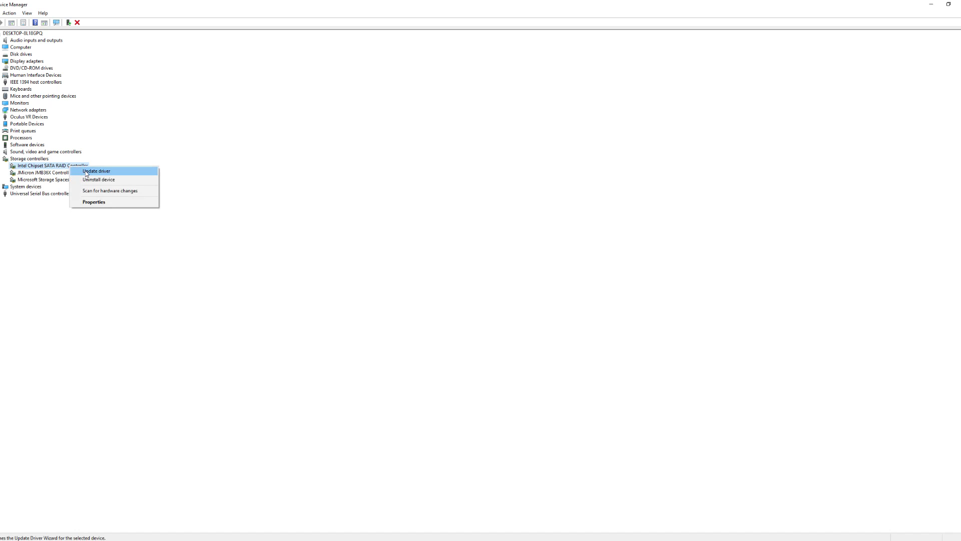
{"action": "left_click", "coordinate": [96, 170]}
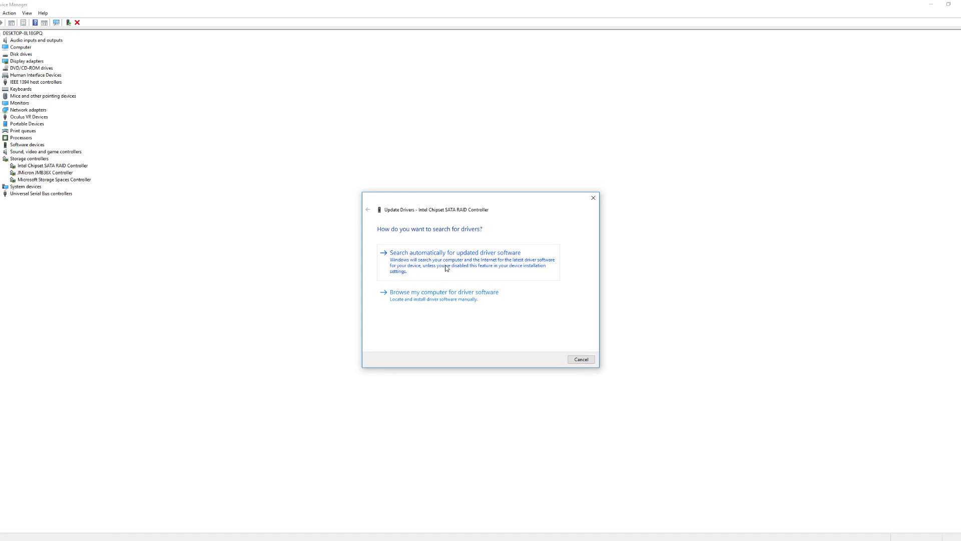
{"action": "mouse_move", "coordinate": [427, 301]}
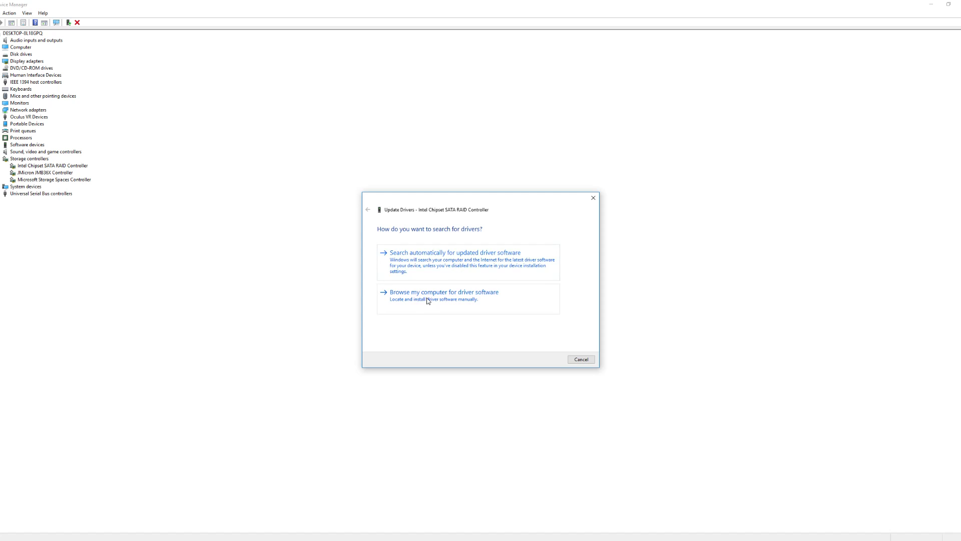
{"action": "left_click", "coordinate": [443, 292]}
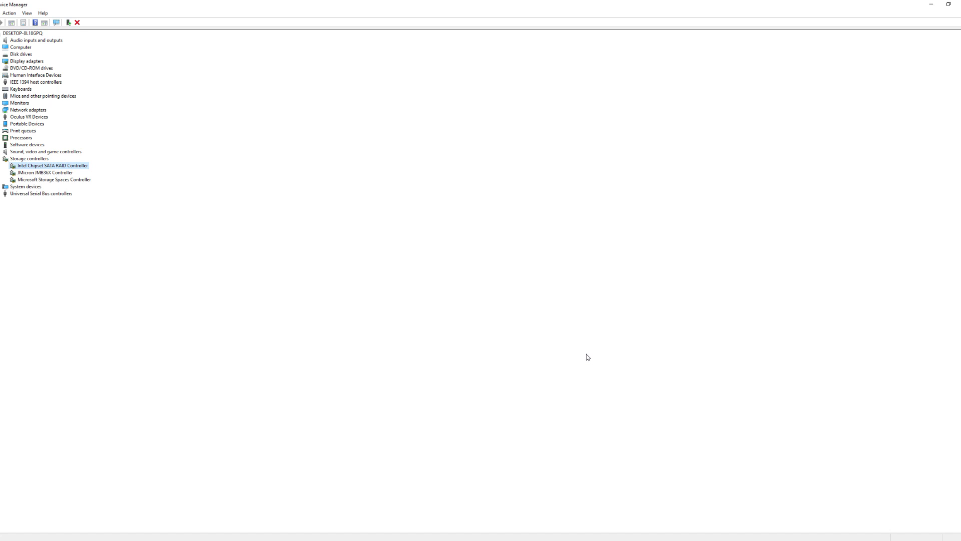
{"action": "mouse_move", "coordinate": [756, 188]}
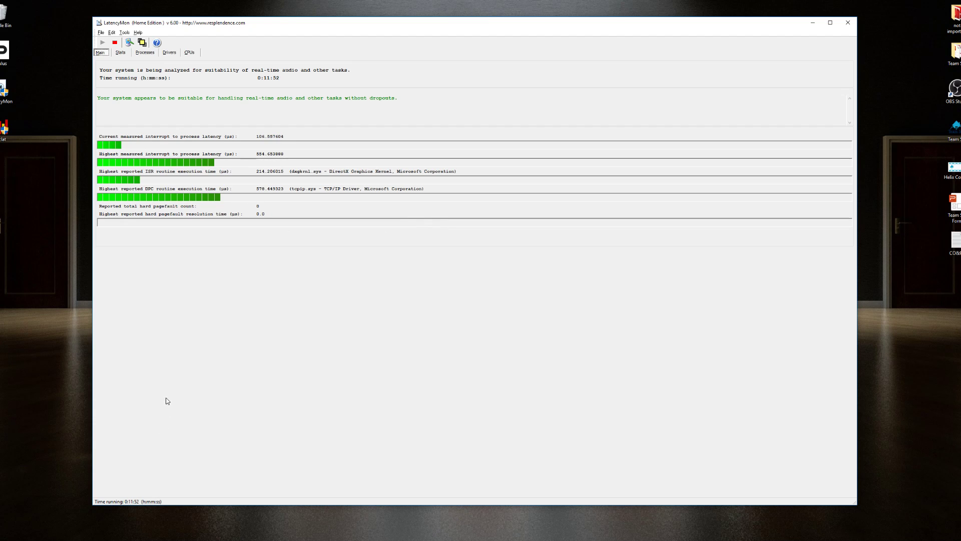
{"action": "mouse_move", "coordinate": [176, 442]}
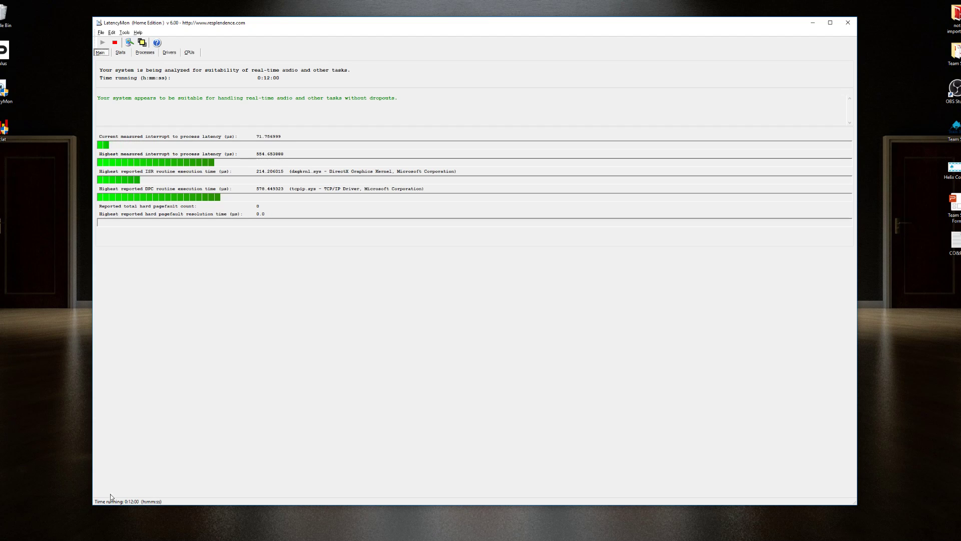
{"action": "mouse_move", "coordinate": [118, 483]}
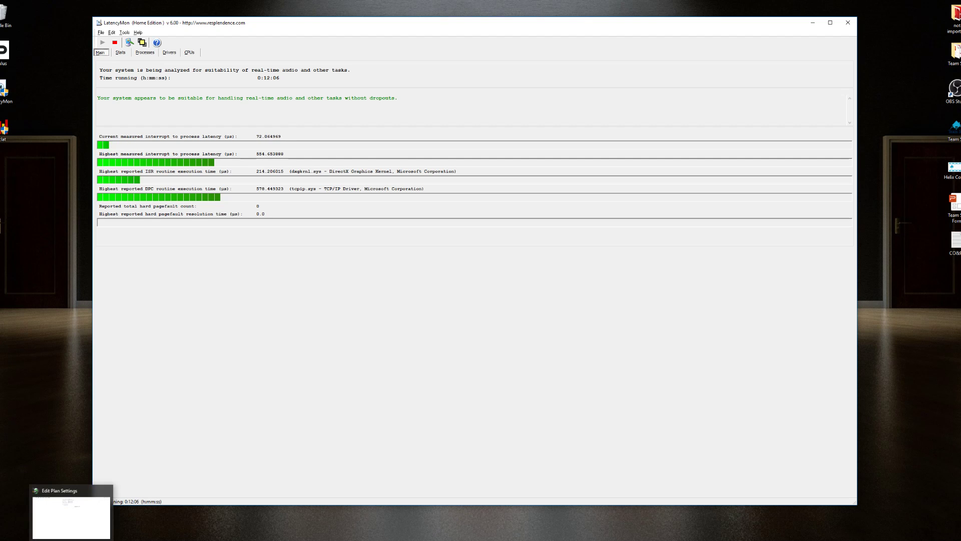
Step: Switch to the High performance plan settings and open its advanced power settings
{"action": "left_click", "coordinate": [71, 517]}
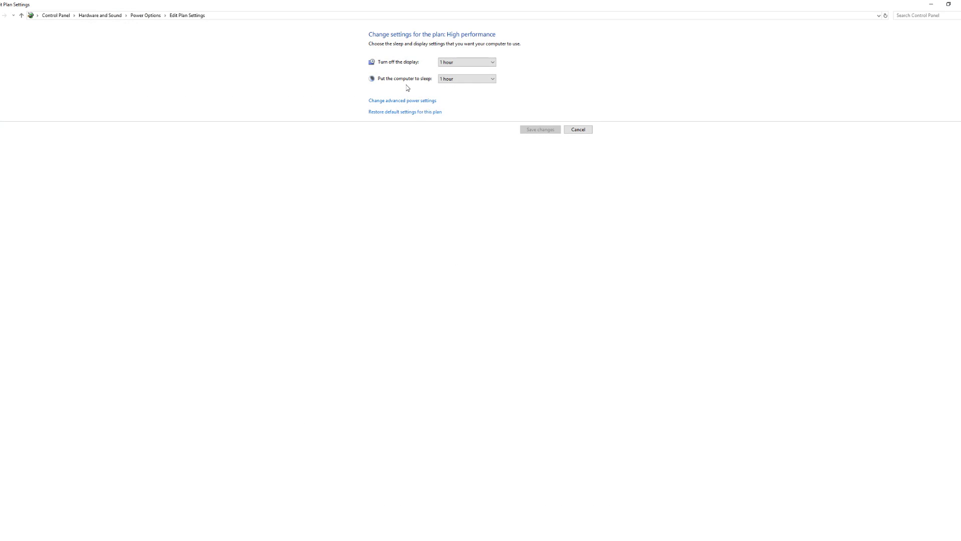
{"action": "mouse_move", "coordinate": [177, 27]}
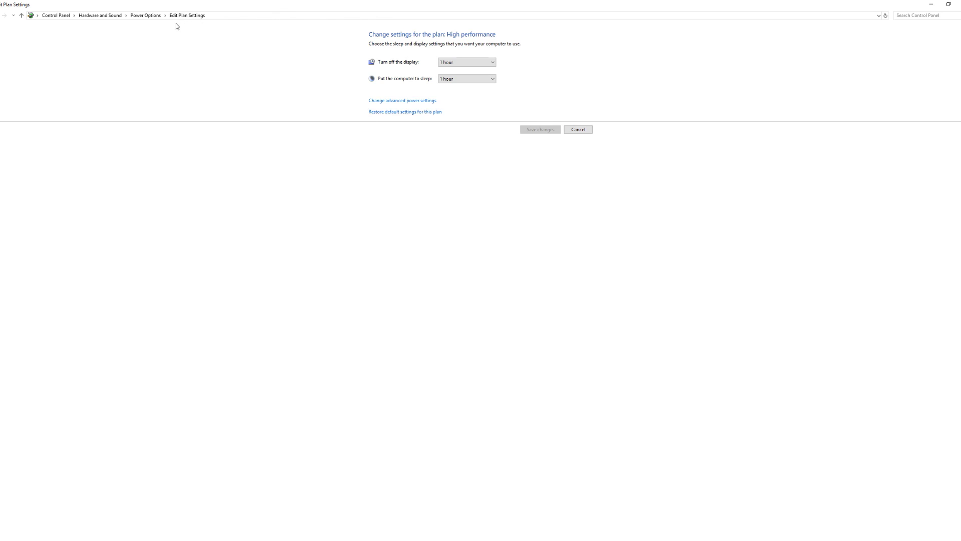
{"action": "mouse_move", "coordinate": [438, 46]}
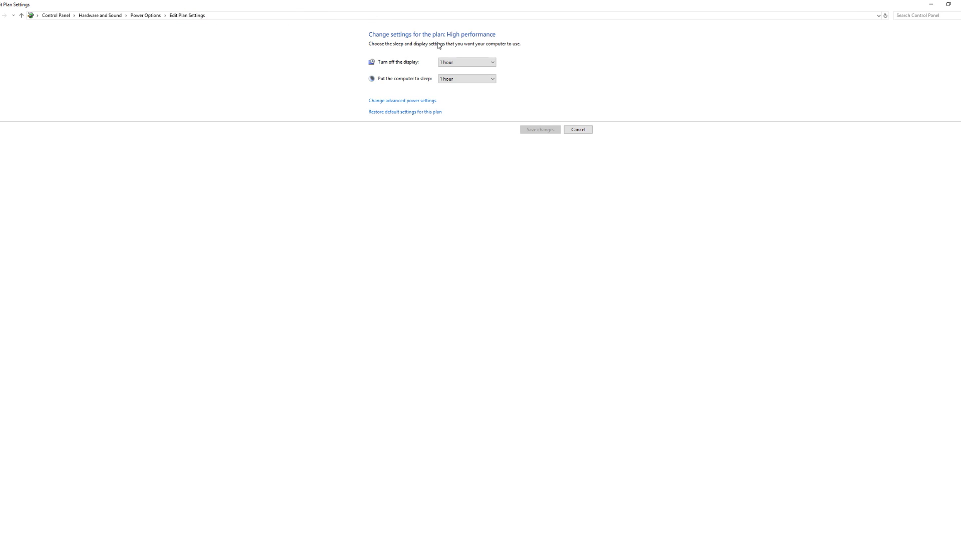
{"action": "mouse_move", "coordinate": [99, 16]}
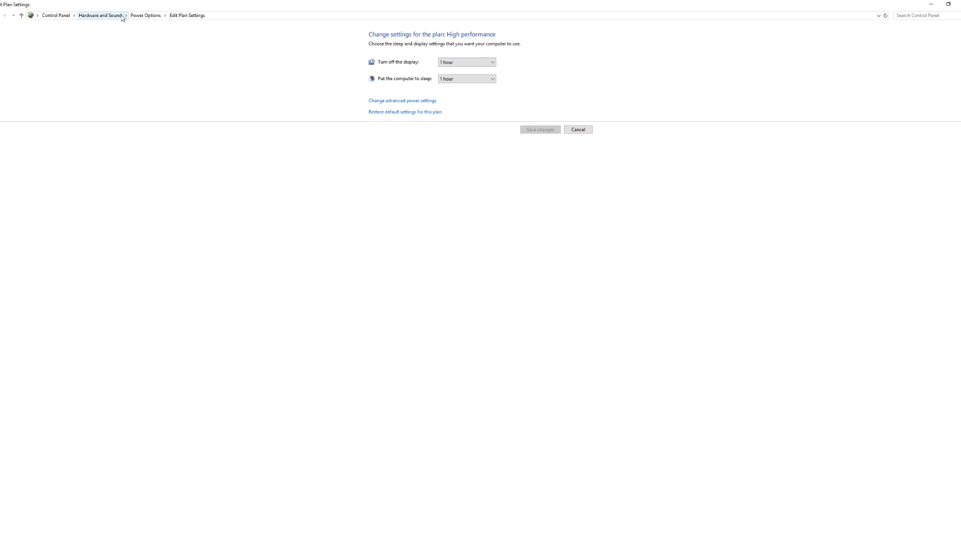
{"action": "mouse_move", "coordinate": [330, 54]}
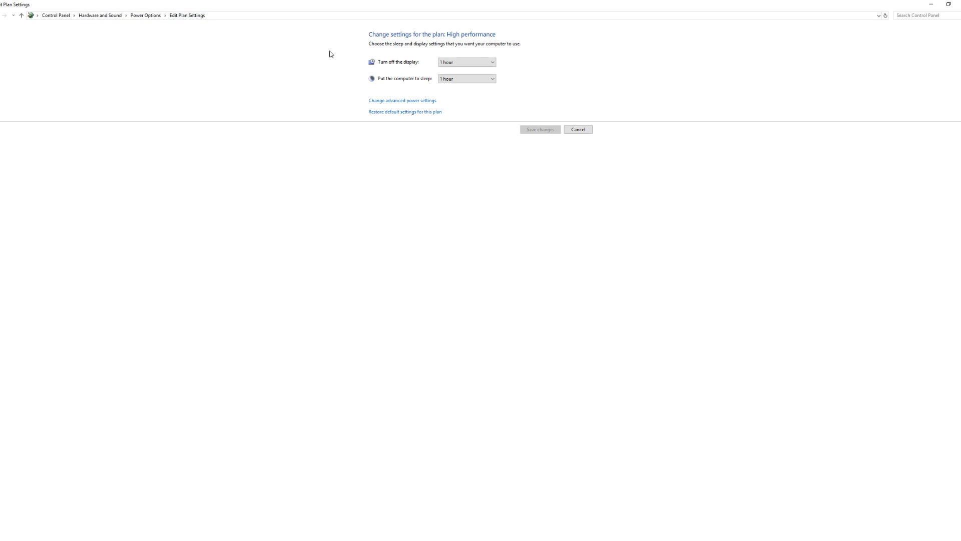
{"action": "left_click", "coordinate": [401, 100]}
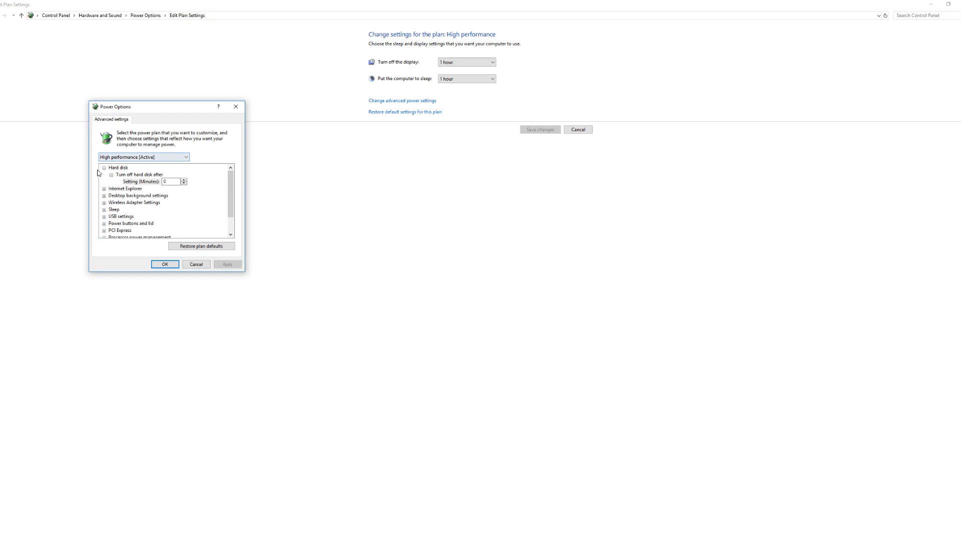
Step: Collapse Hard disk and set USB selective suspend to Disabled
{"action": "left_click", "coordinate": [104, 167]}
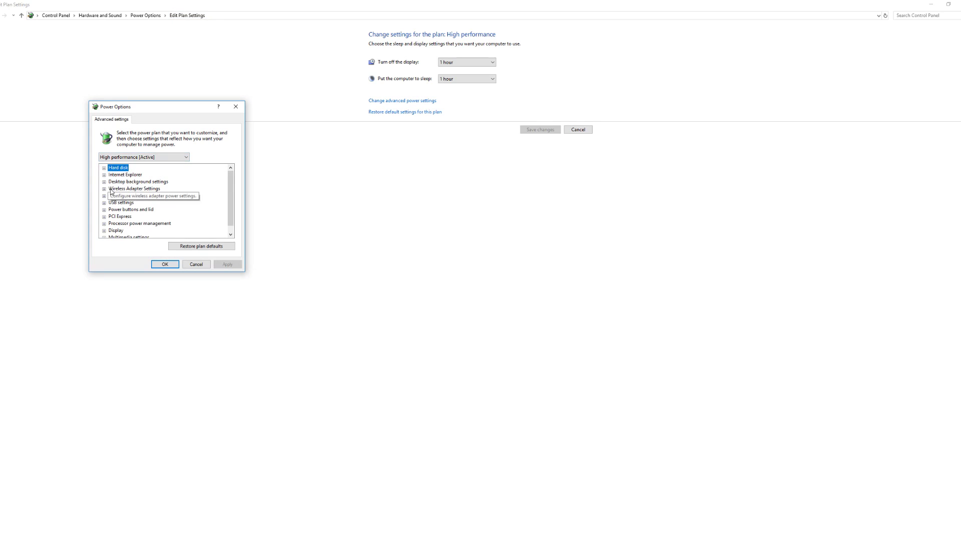
{"action": "left_click", "coordinate": [104, 202]}
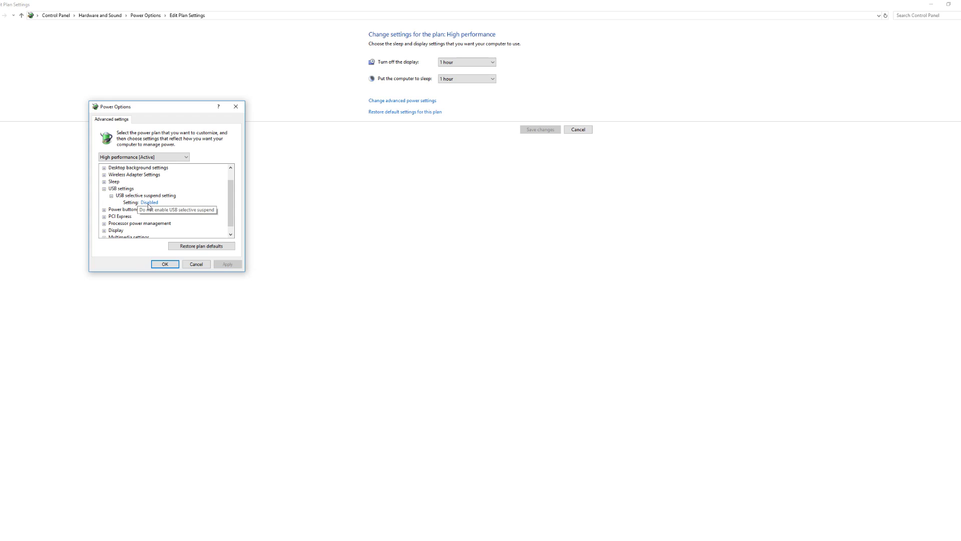
{"action": "mouse_move", "coordinate": [139, 210]}
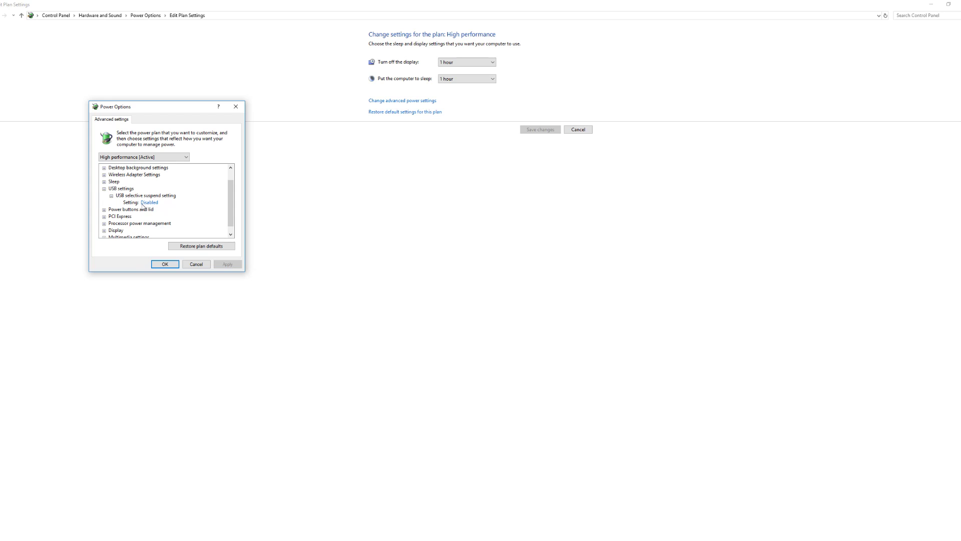
{"action": "mouse_move", "coordinate": [110, 196]}
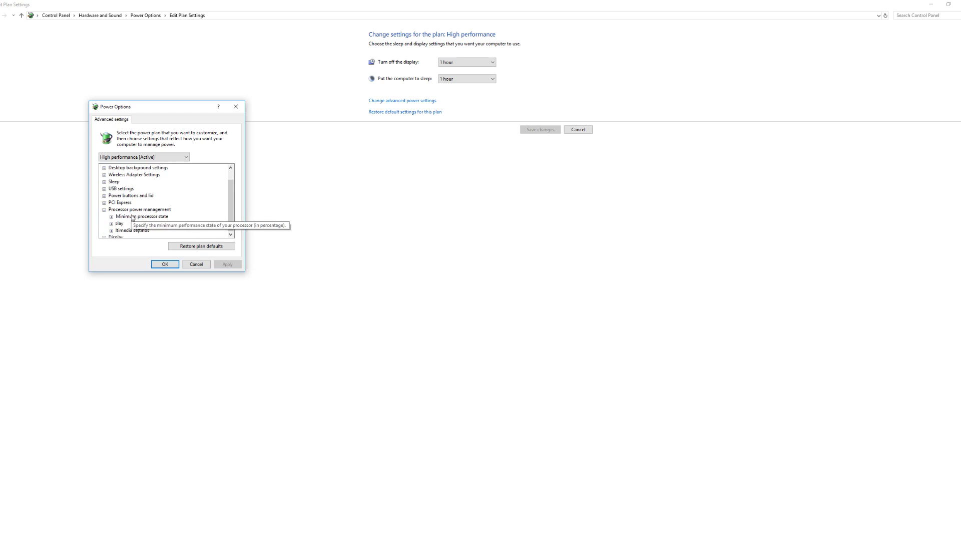
Step: Set Minimum processor state to 95% and confirm with OK
{"action": "scroll", "scroll_direction": "down", "scroll_amount": 3}
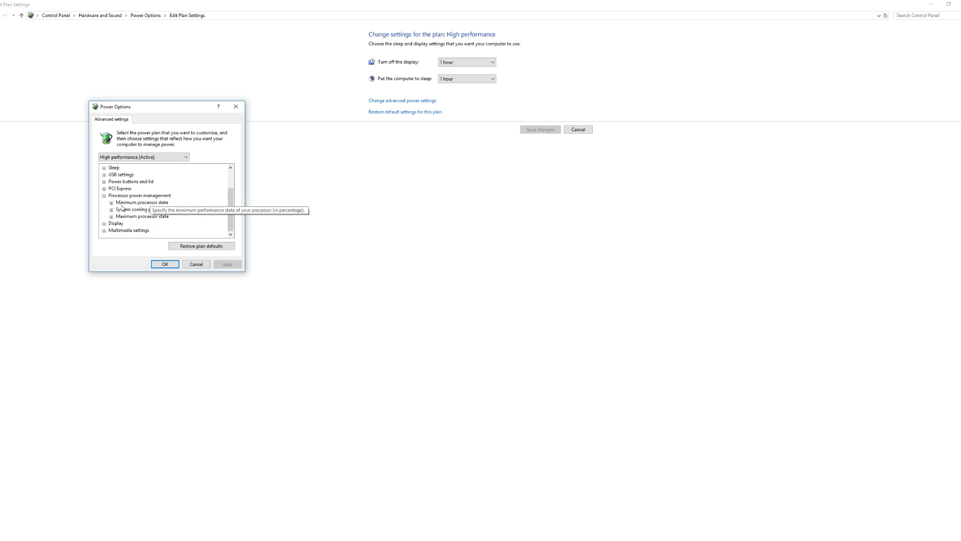
{"action": "left_click", "coordinate": [111, 202]}
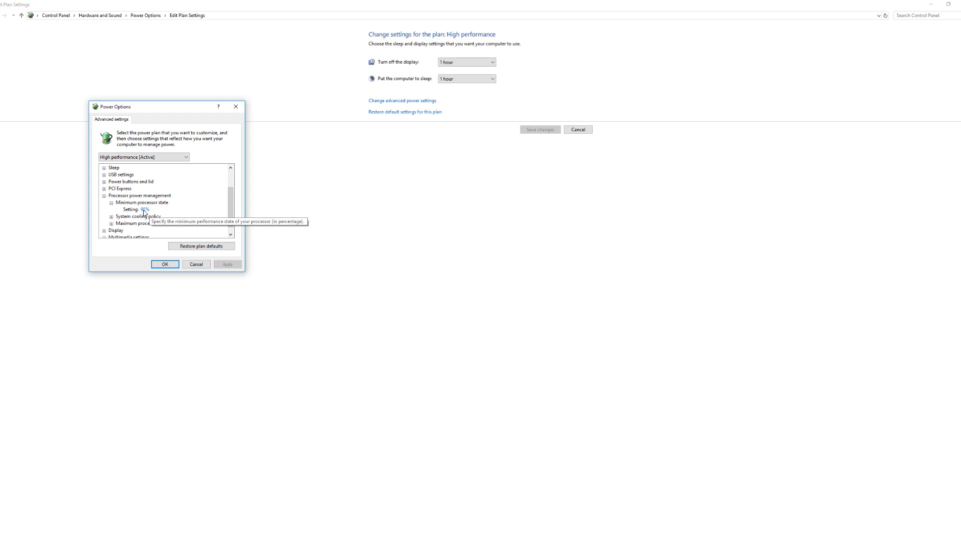
{"action": "mouse_move", "coordinate": [144, 209]}
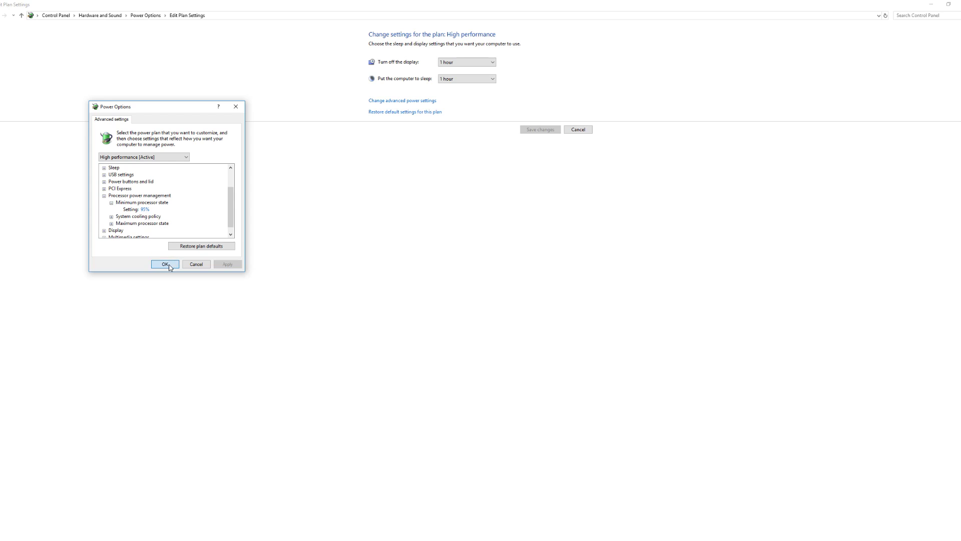
{"action": "left_click", "coordinate": [164, 264]}
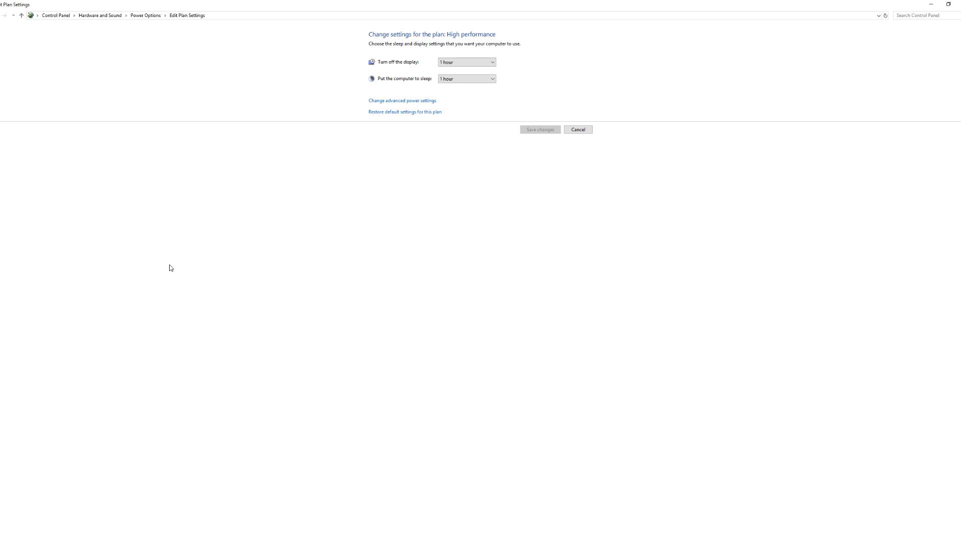
{"action": "mouse_move", "coordinate": [786, 68]}
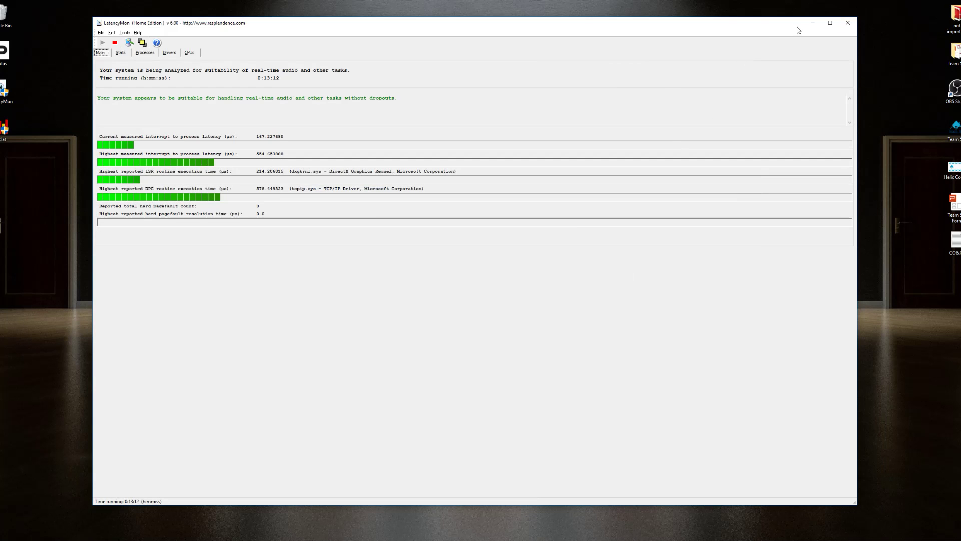
Step: Minimize the LatencyMon window to leave the desktop clear
{"action": "left_click", "coordinate": [847, 23]}
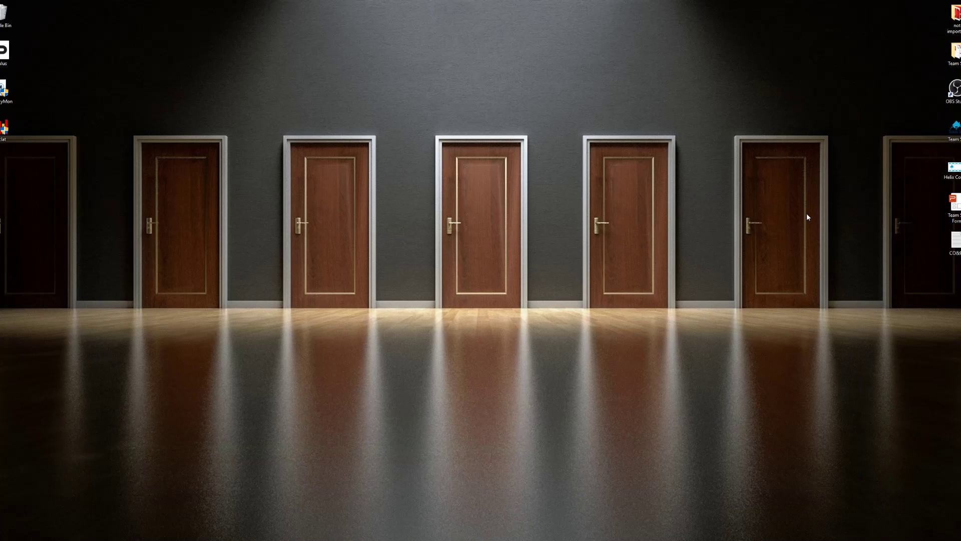